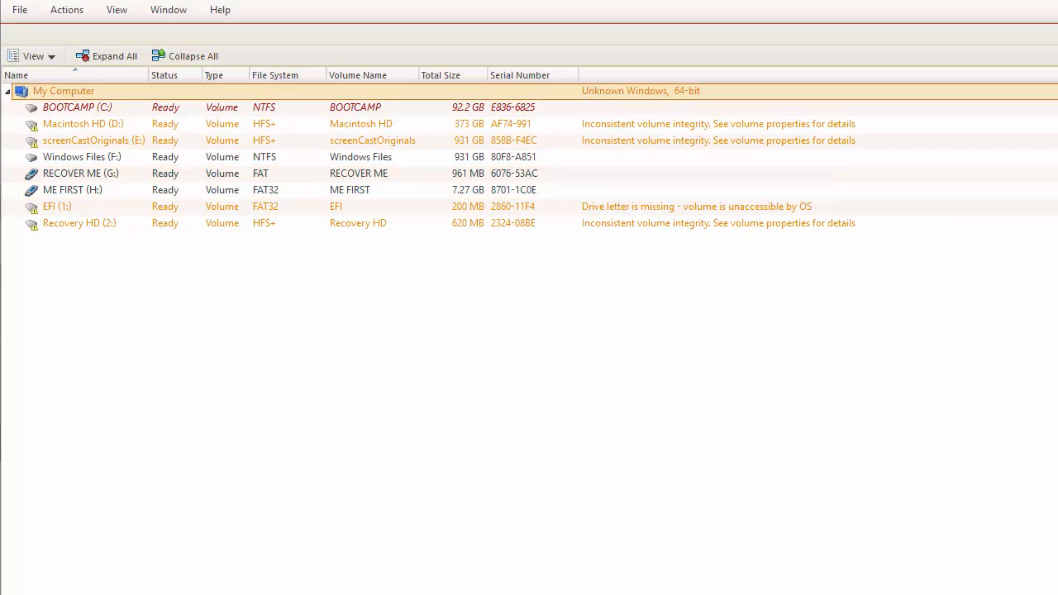
Select the ME FIRST (H:) volume and bring up its scan options
left_click(73, 188)
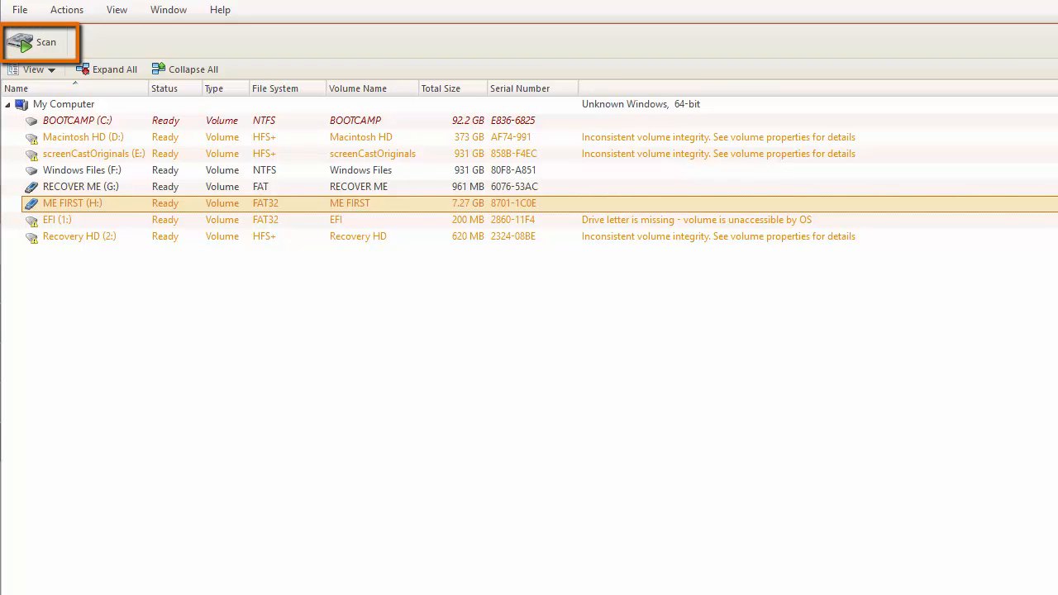
left_click(40, 43)
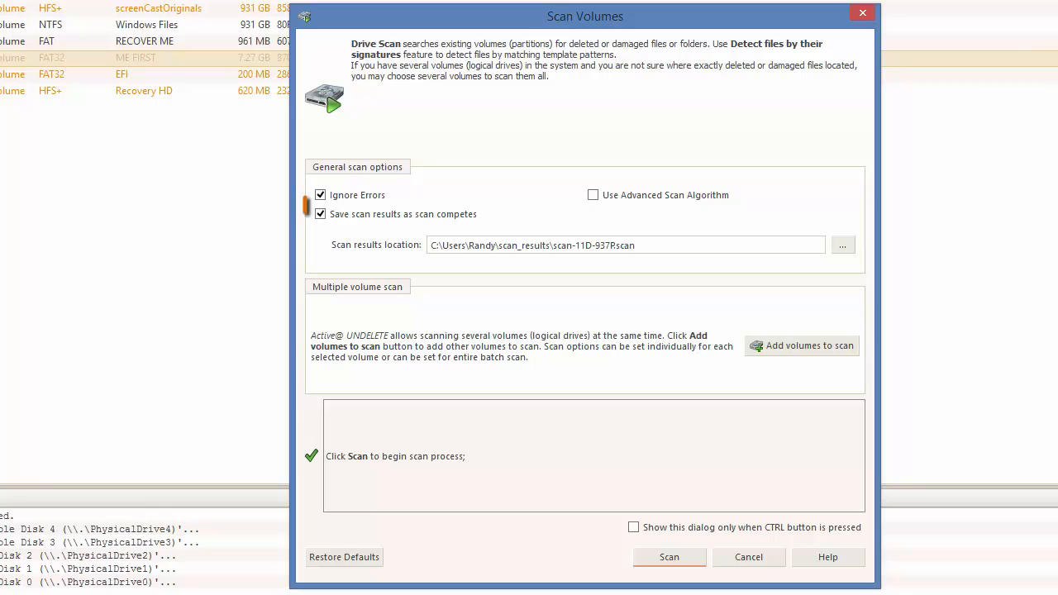
Point the scan results location to Documents\recovered files
left_click(321, 215)
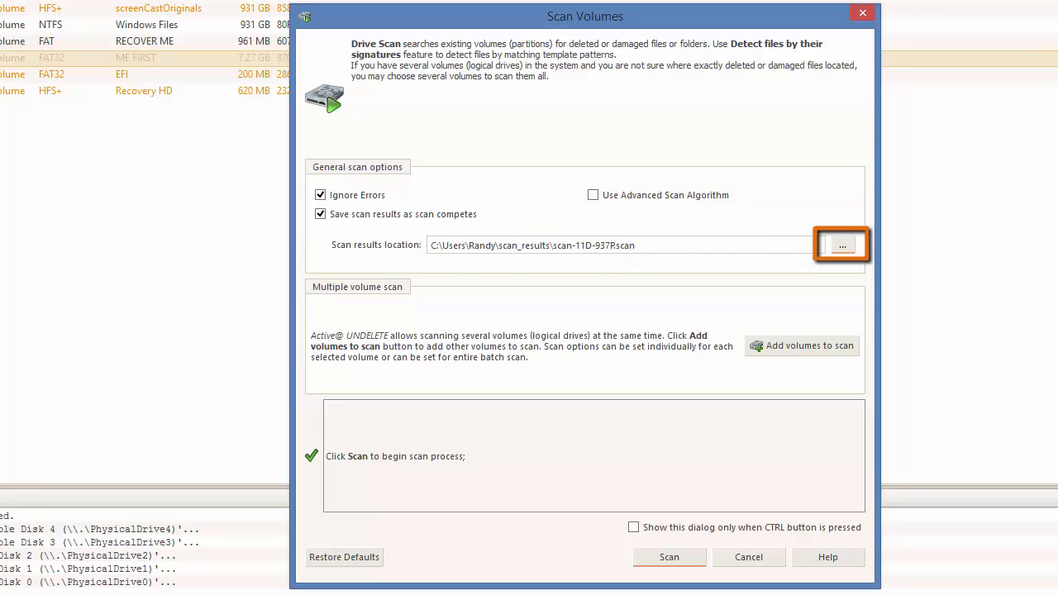
mouse_move(841, 245)
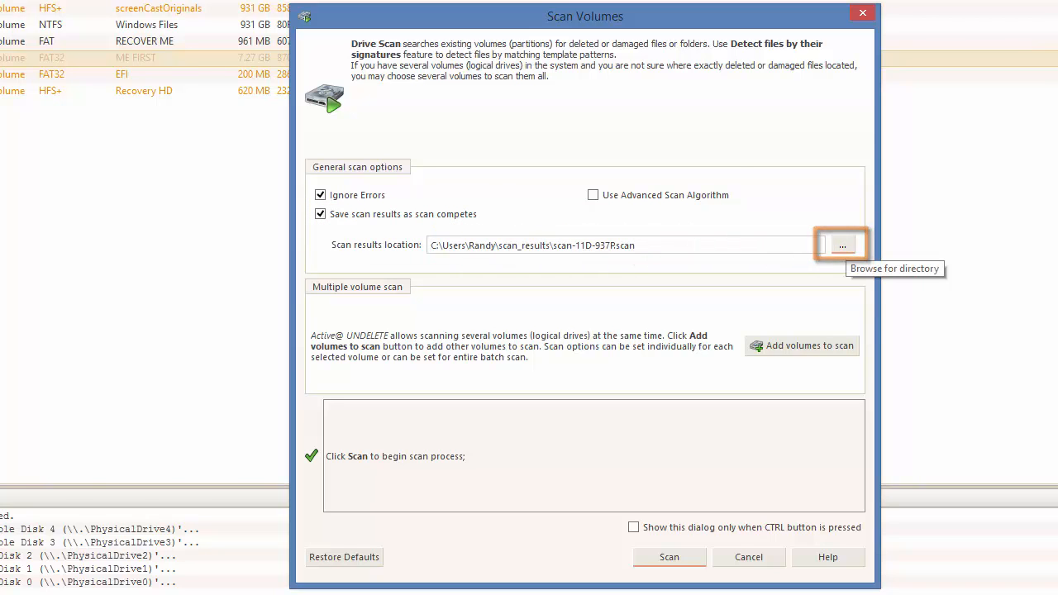
left_click(840, 244)
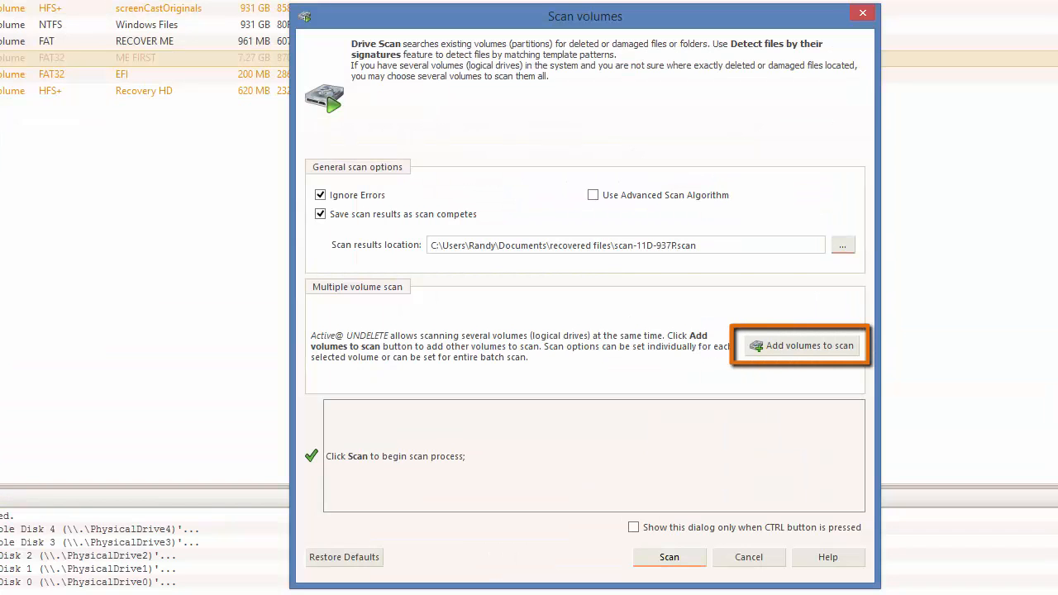
Add RECOVER ME (G:) alongside ME FIRST (H:) and run the scan for deleted files
left_click(800, 345)
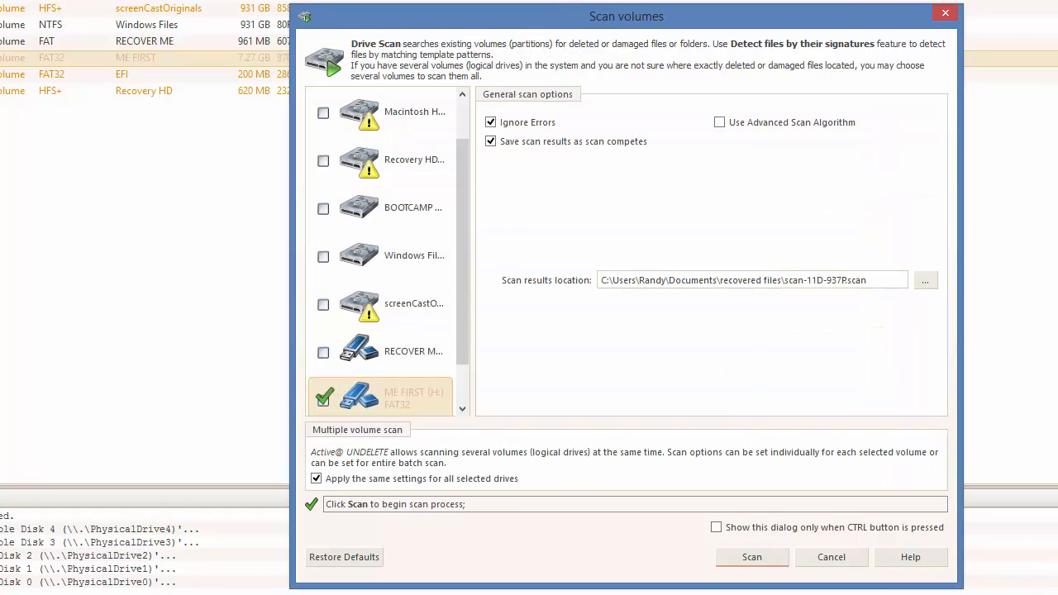
left_click(324, 351)
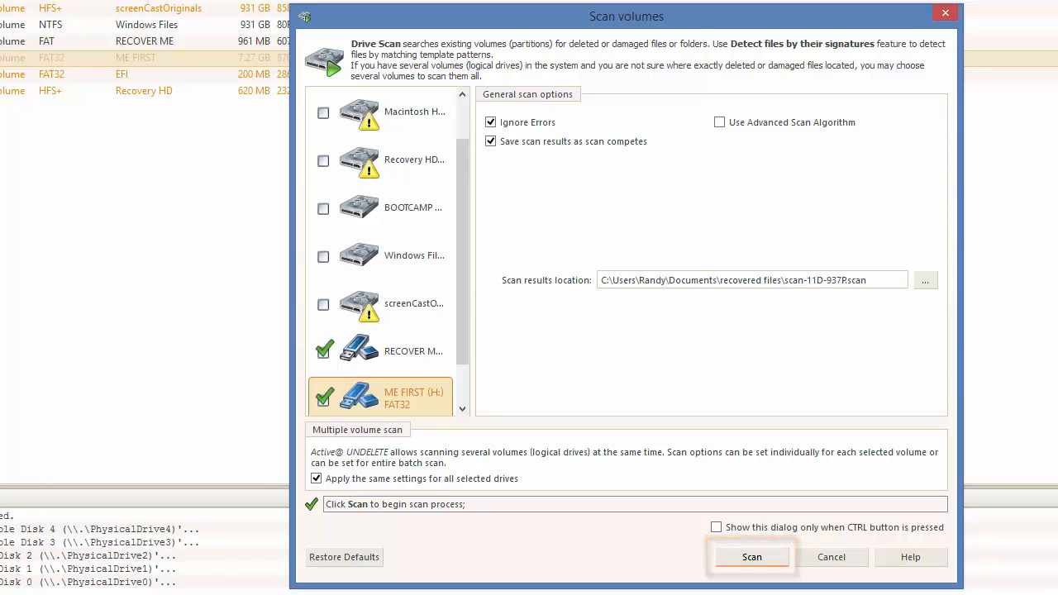
left_click(750, 555)
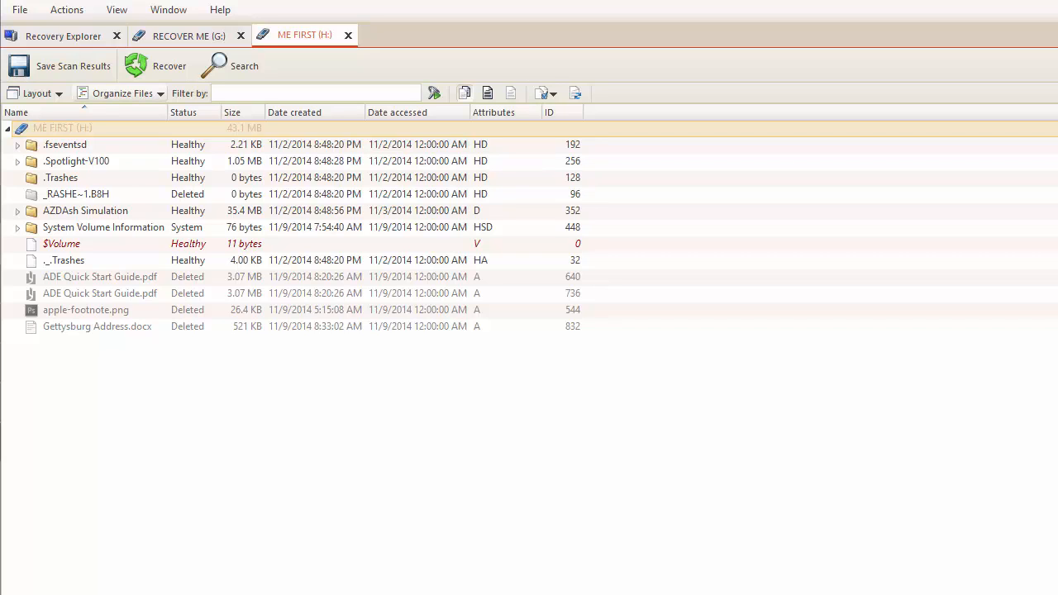
Preview the deleted apple-footnote.png from the ME FIRST (H:) results
left_click(123, 92)
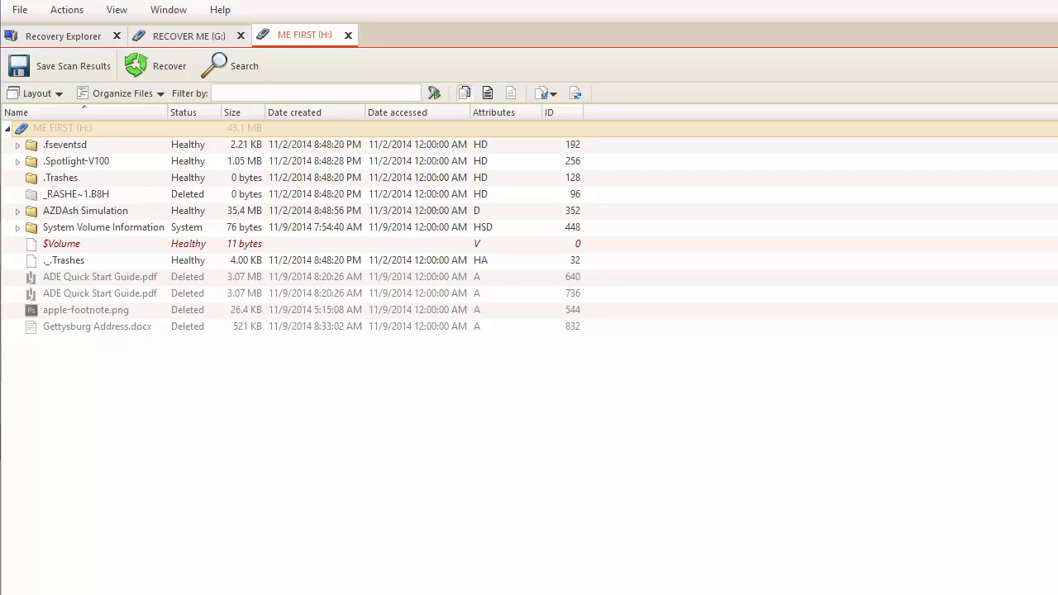
left_click(86, 310)
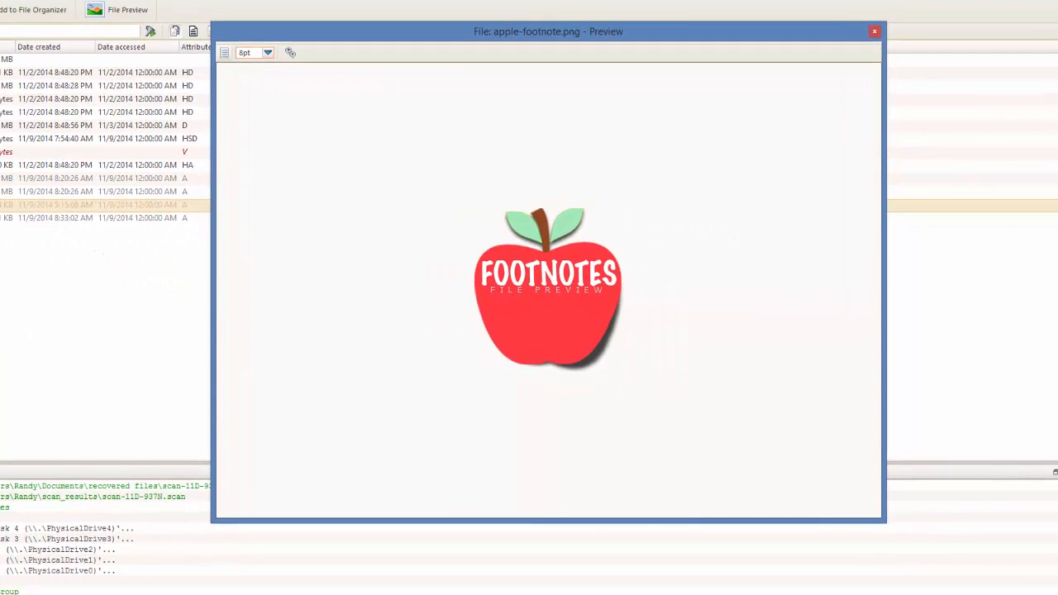
Switch the apple-footnote.png preview to raw hex data, then close the preview
left_click(225, 53)
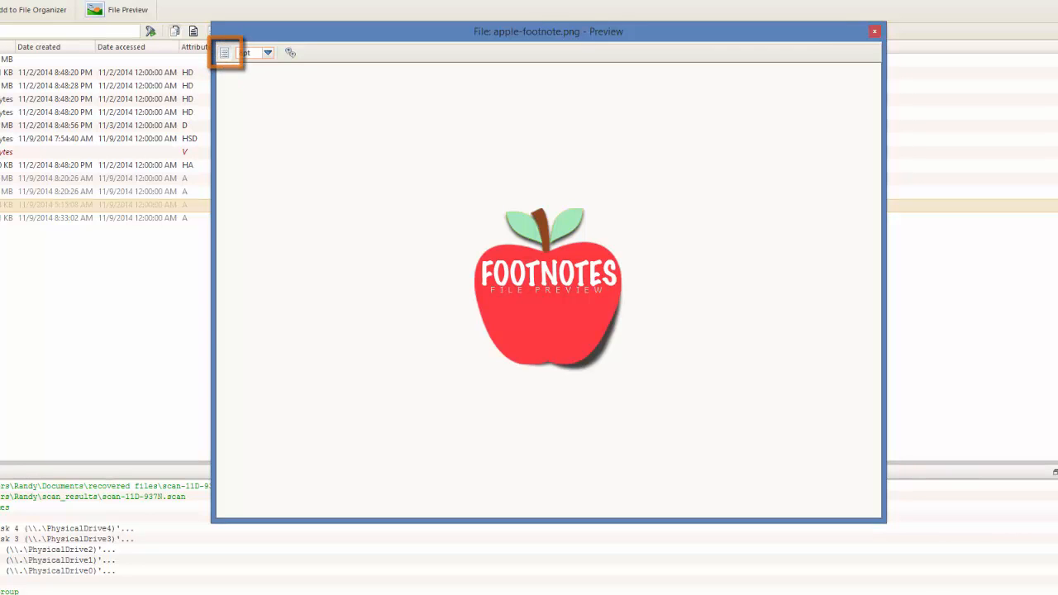
left_click(225, 51)
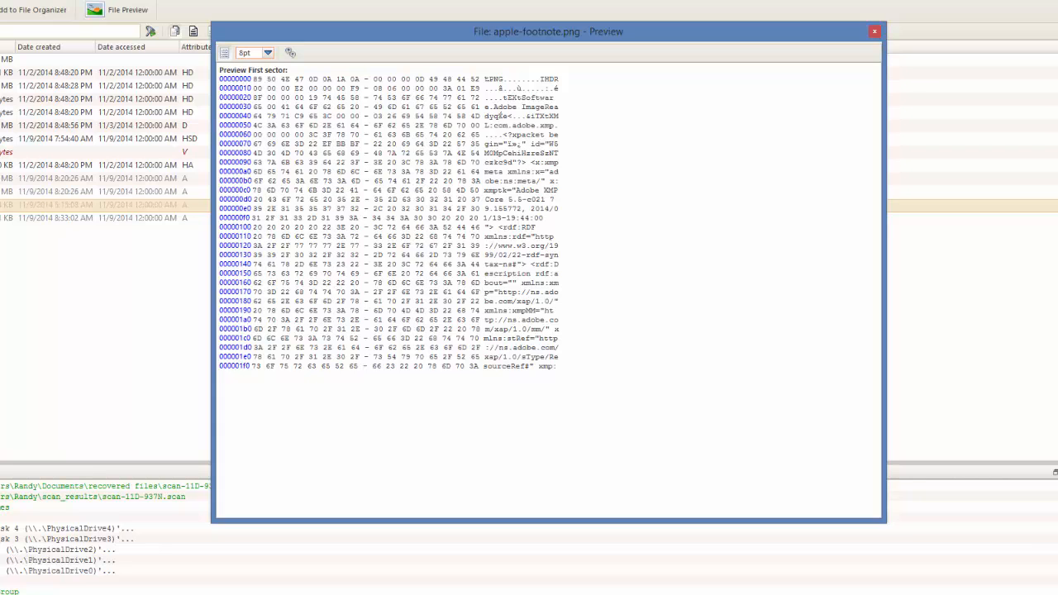
left_click(873, 32)
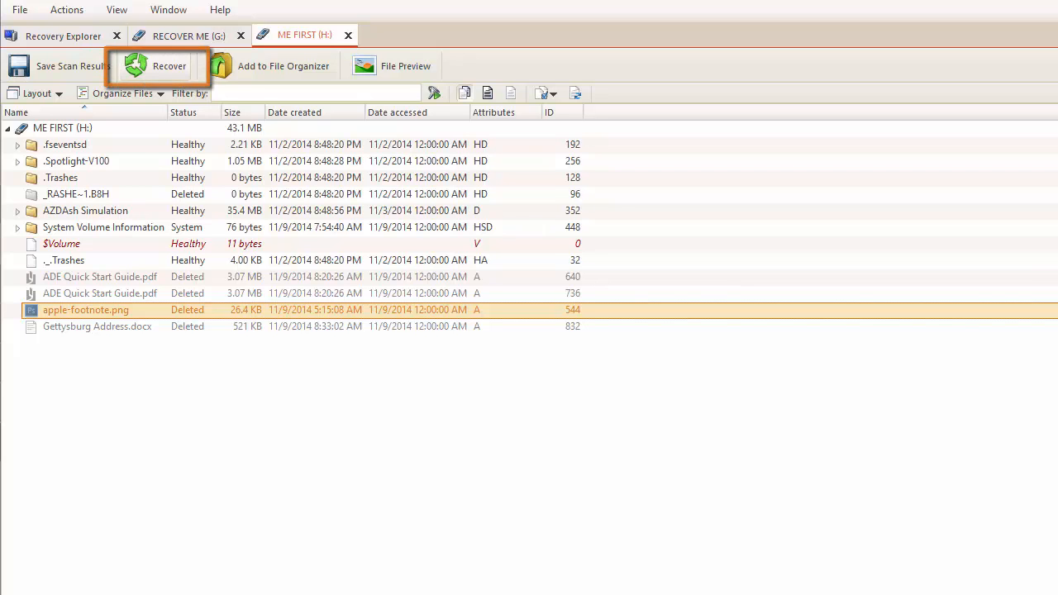
Recover apple-footnote.png to Documents\recovered files keeping its original name
left_click(155, 66)
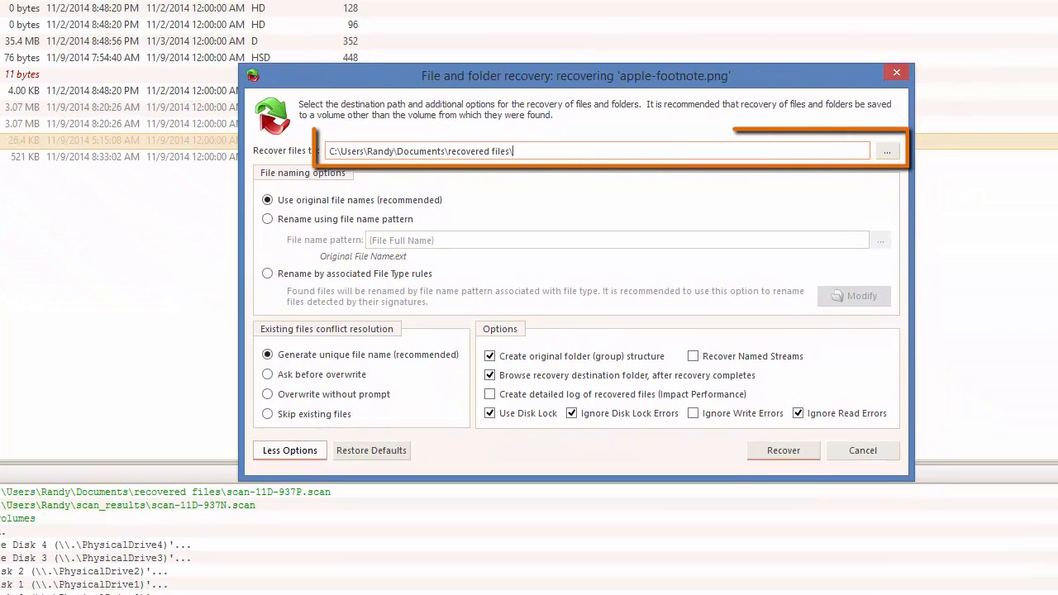
left_click(595, 151)
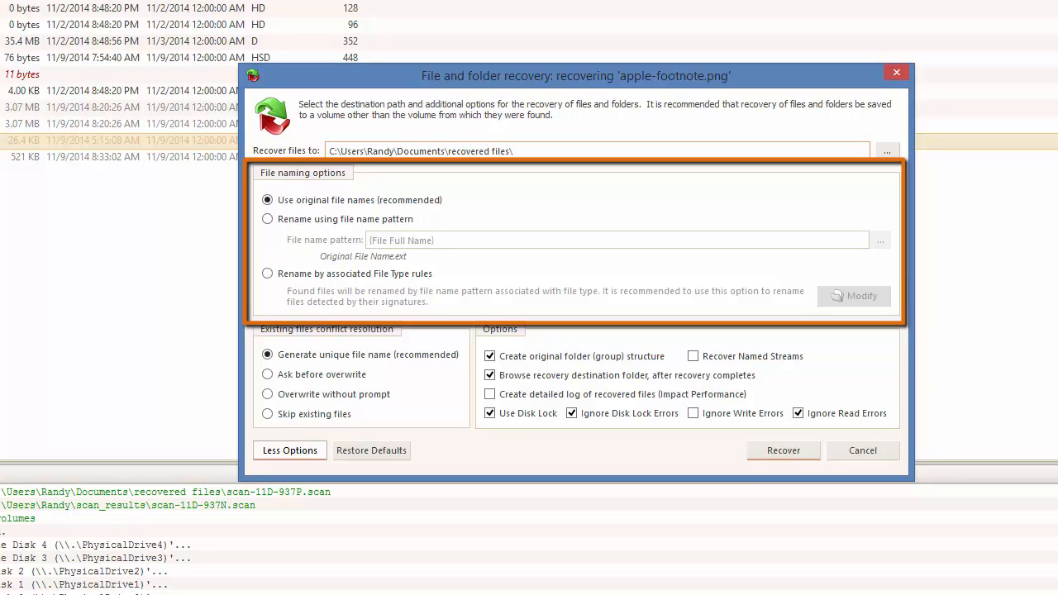
left_click(512, 150)
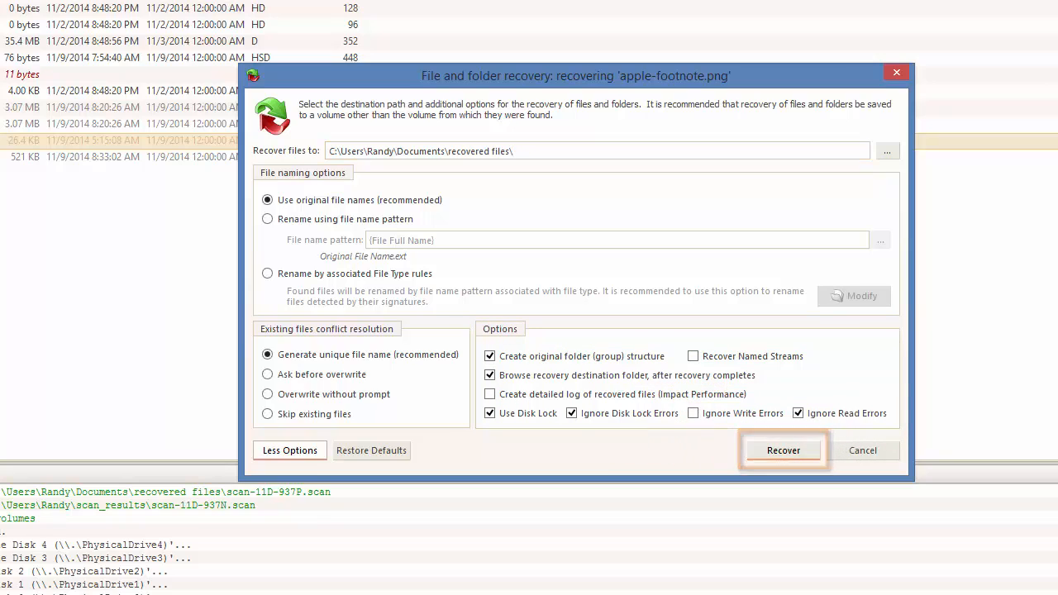
left_click(783, 450)
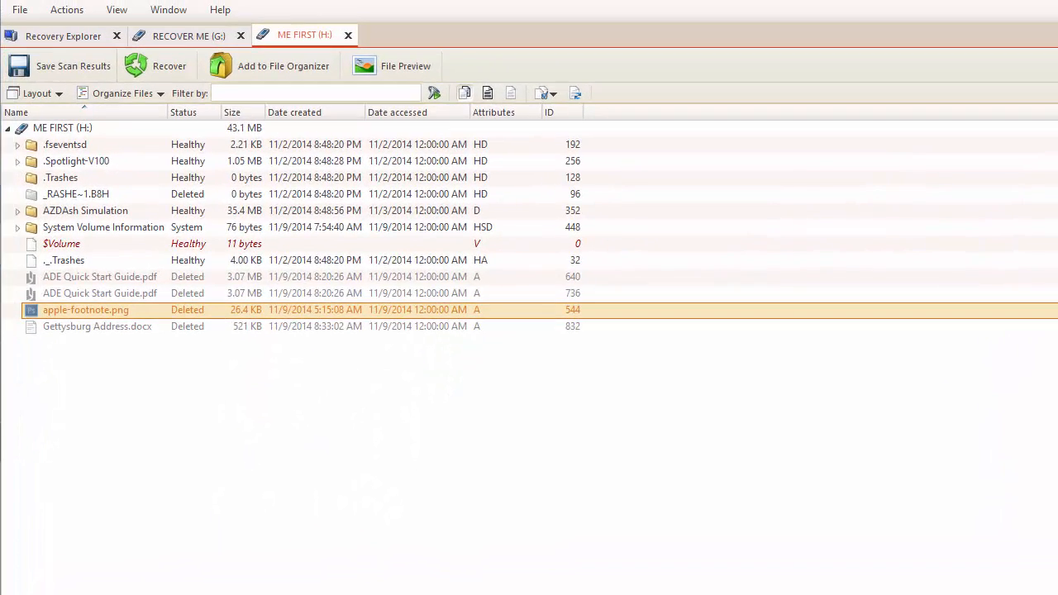
Preview the deleted _IRDROP.MP3 from the RECOVER ME (G:) results in the media player
left_click(188, 35)
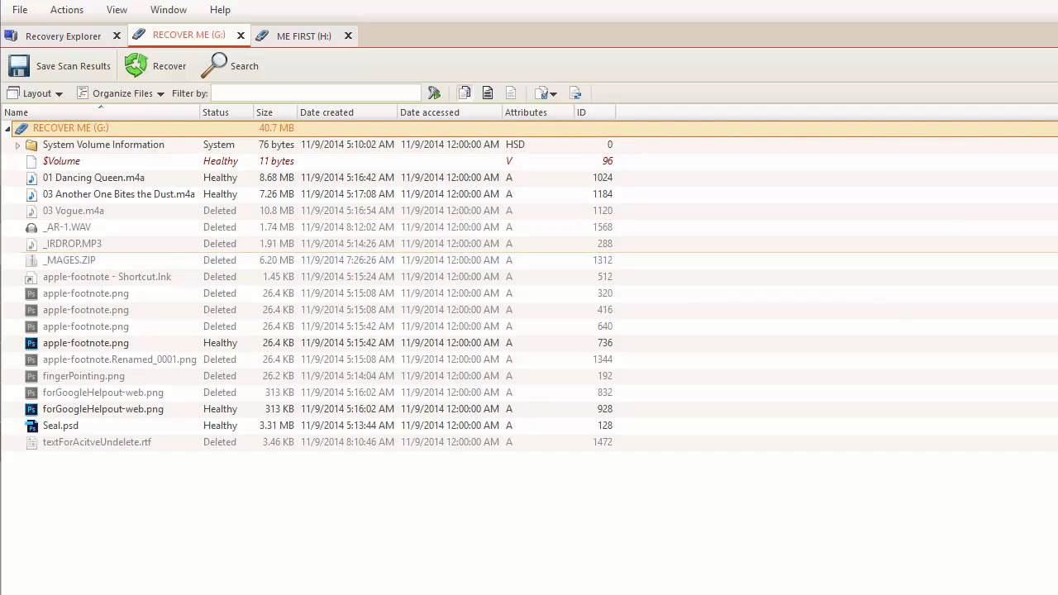
left_click(72, 243)
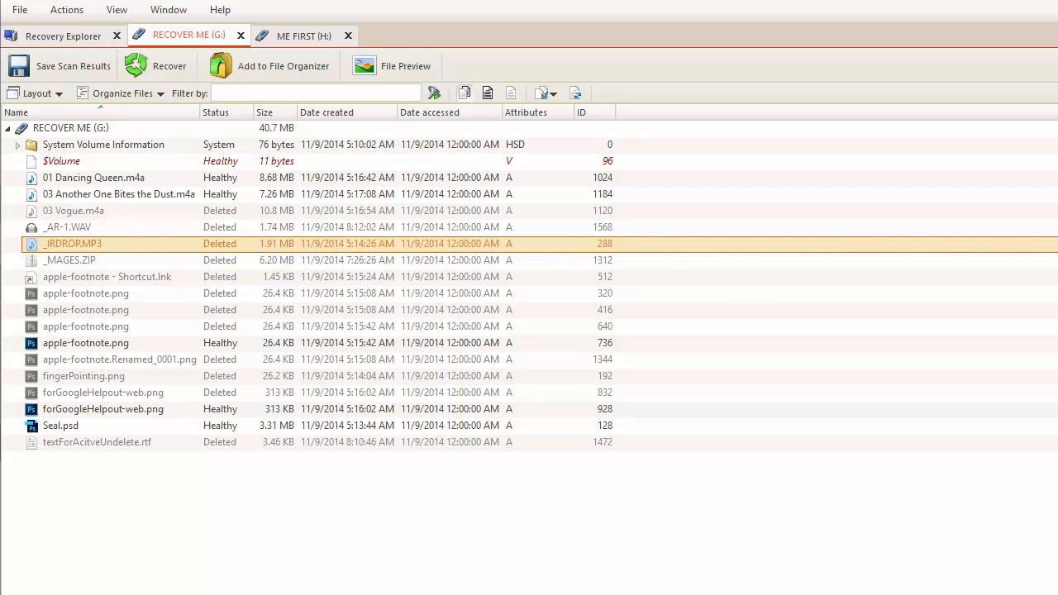
left_click(405, 66)
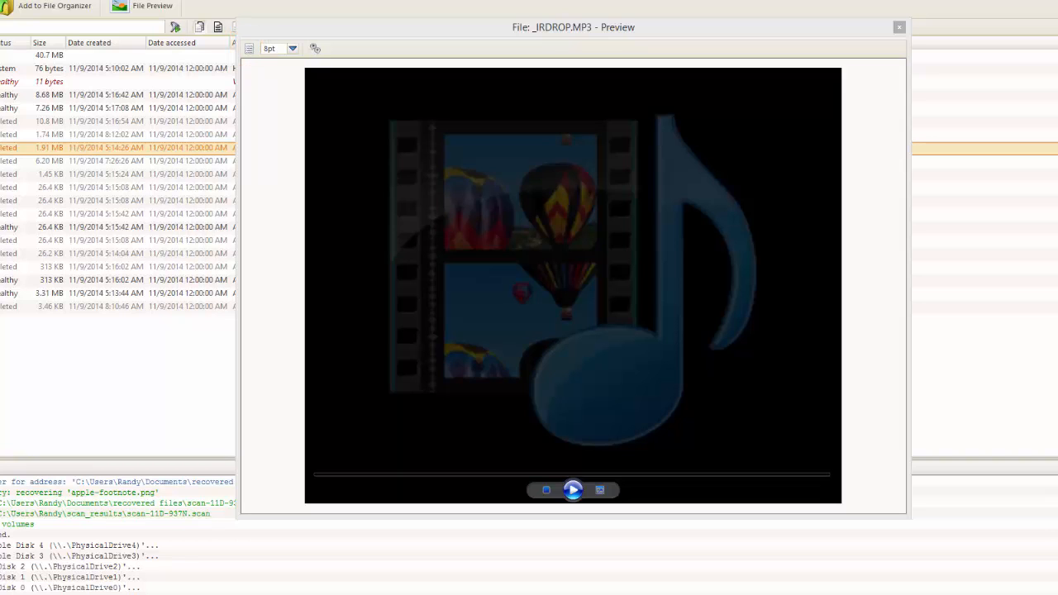
Close the MP3 preview and add _IRDROP.MP3 to the File Organizer
left_click(899, 26)
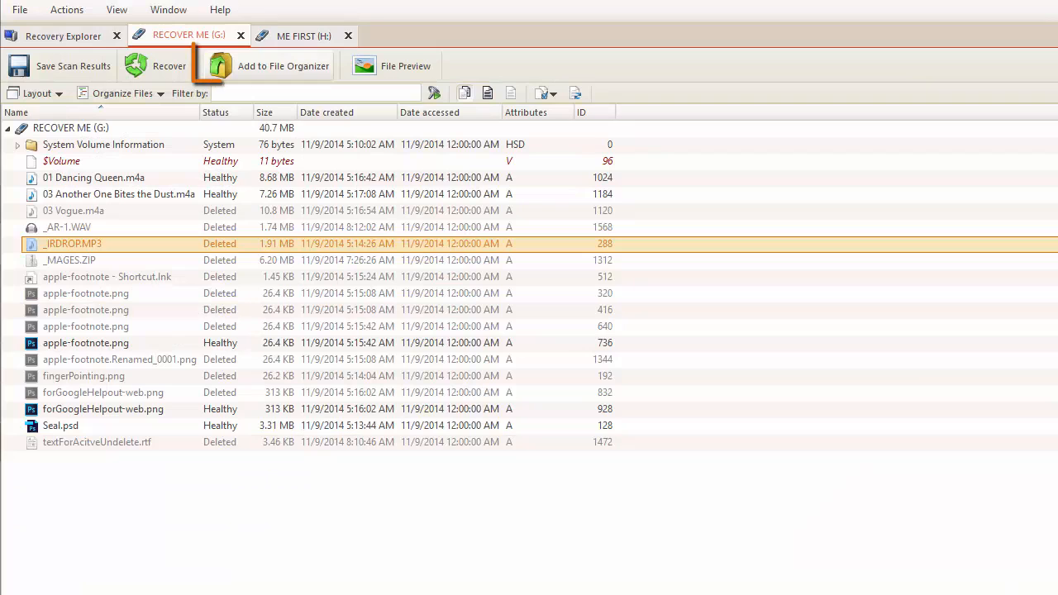
mouse_move(273, 66)
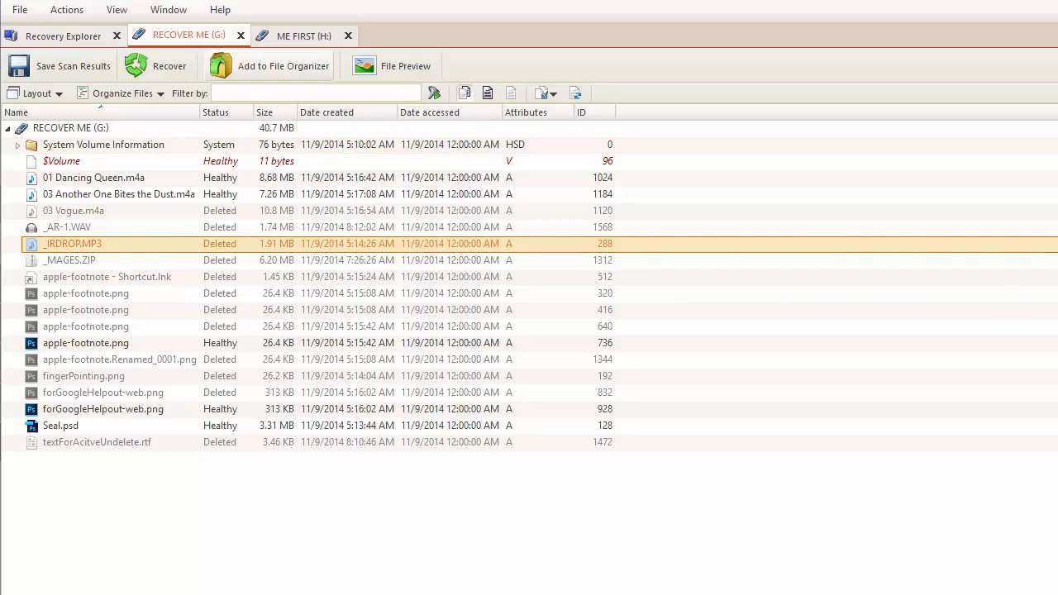
left_click(283, 66)
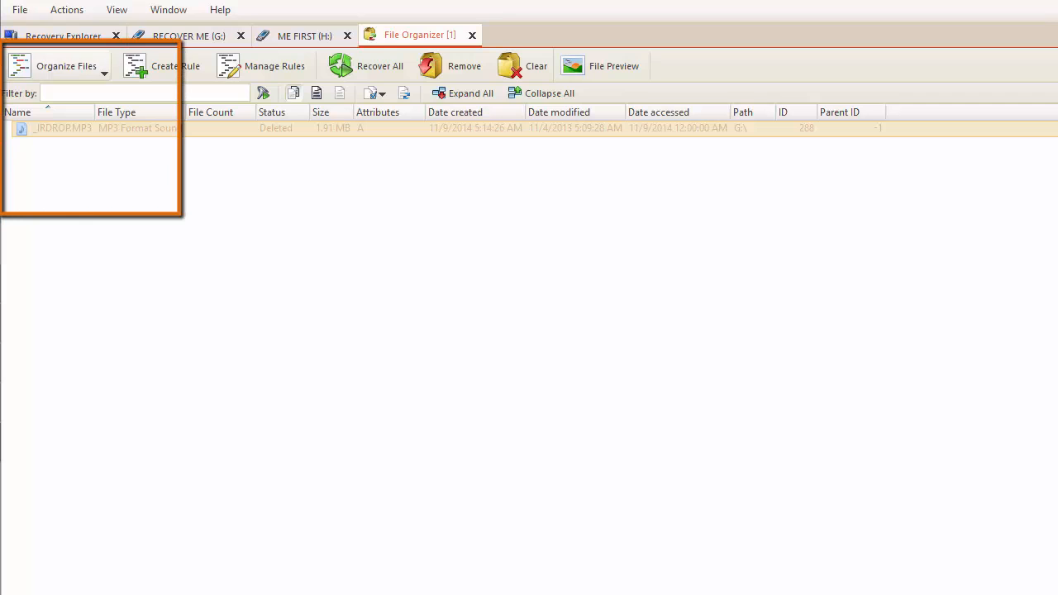
Add ADE Quick Start Guide.pdf from ME FIRST (H:) to the File Organizer with the MP3
left_click(66, 66)
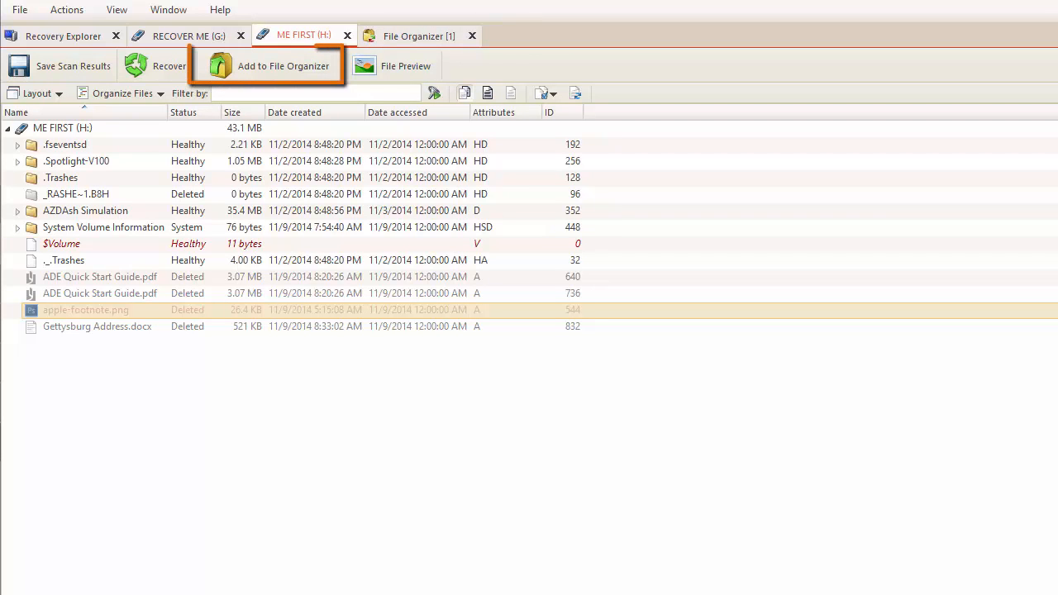
left_click(282, 66)
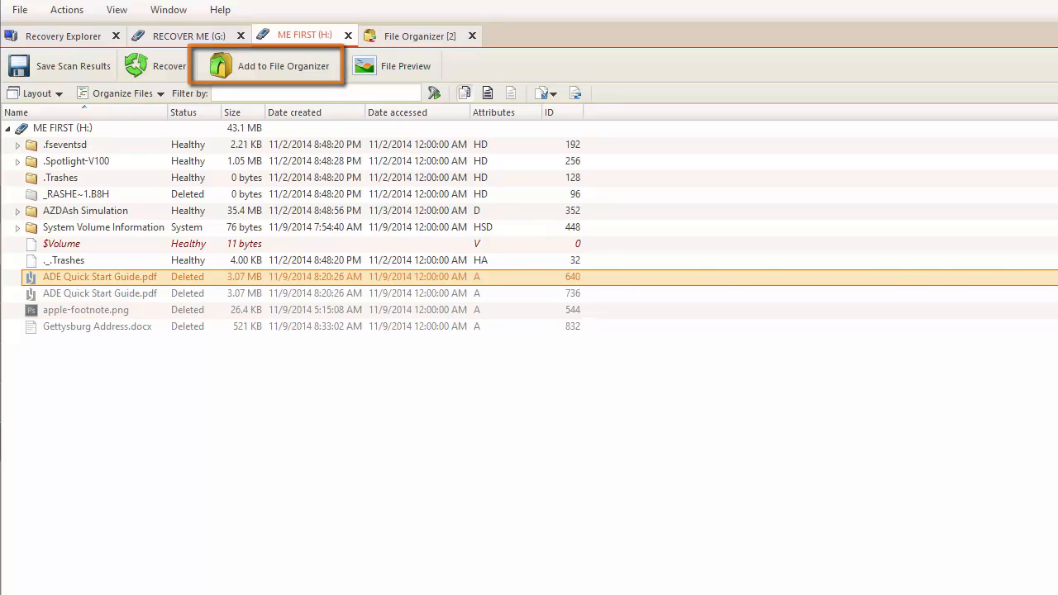
left_click(420, 35)
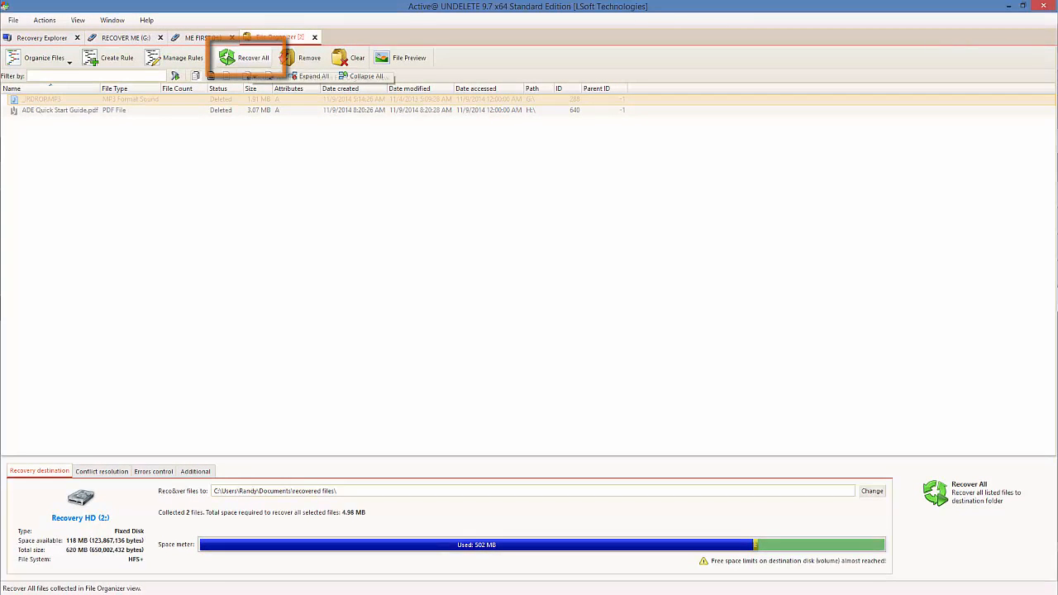
Recover all organized files into the recovered files folder, which opens in File Explorer
left_click(253, 56)
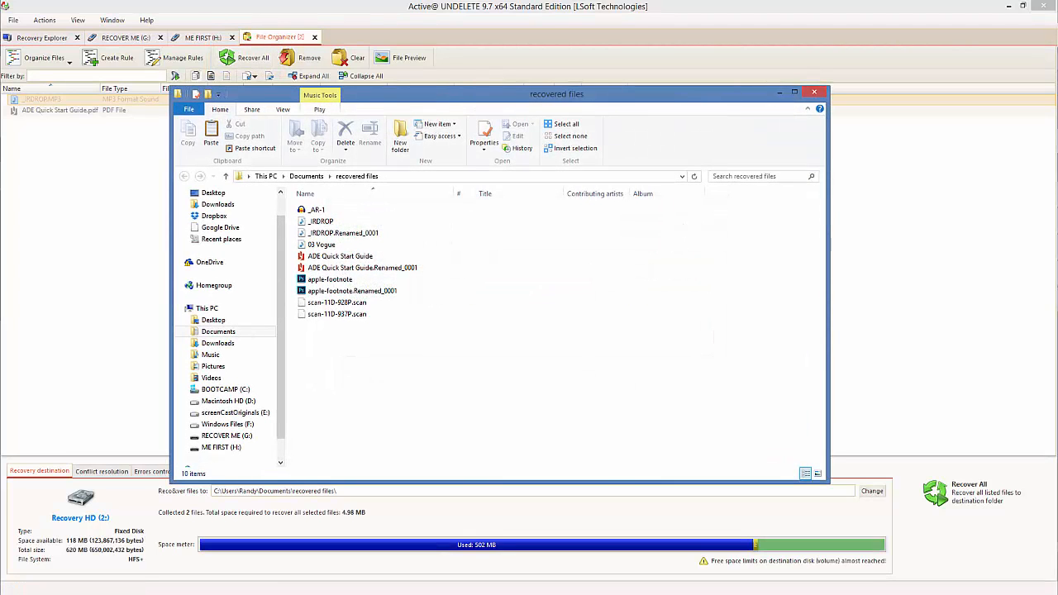